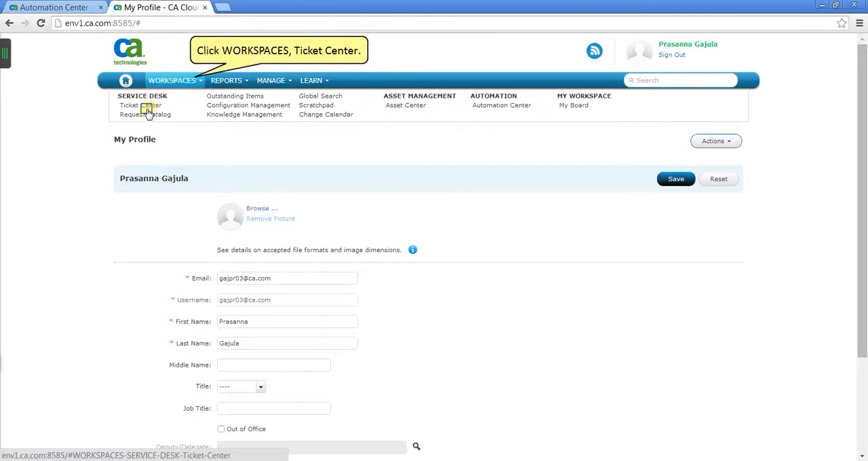
From Ticket Center, create a request for requester Test, Demo describing a password reset.
{"action": "left_click", "coordinate": [140, 105]}
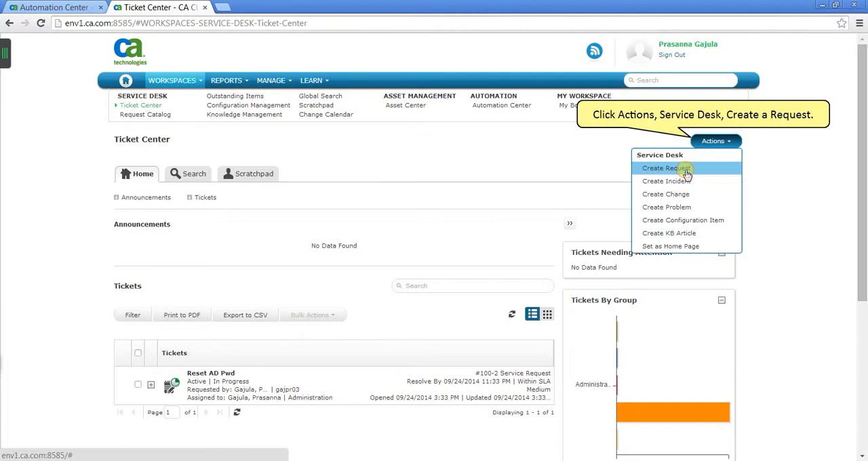
{"action": "left_click", "coordinate": [665, 169]}
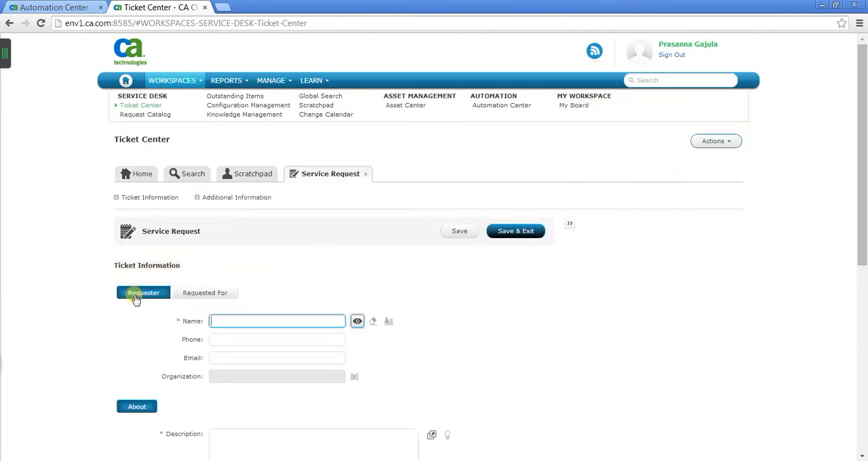
{"action": "left_click", "coordinate": [358, 320]}
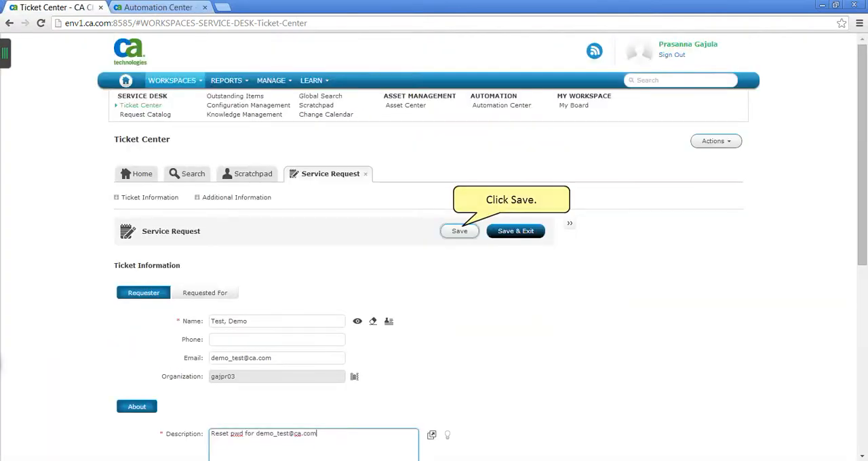
Save request 100-7 and switch to the Automation Center.
{"action": "left_click", "coordinate": [459, 231]}
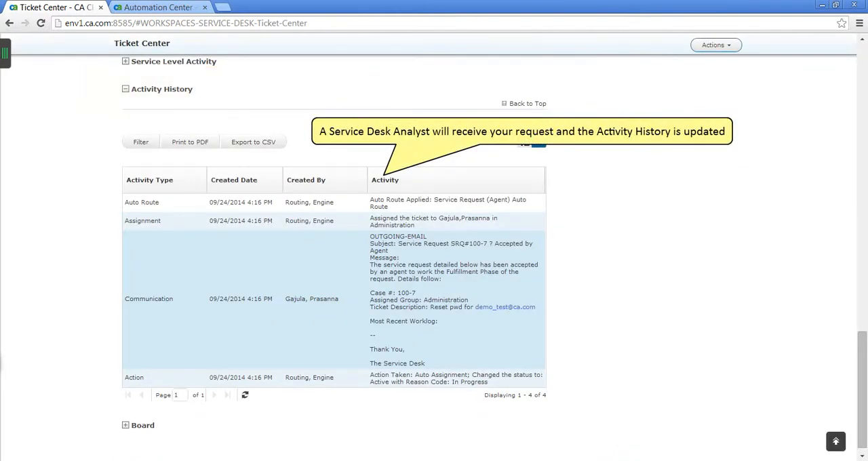
{"action": "left_click", "coordinate": [160, 7]}
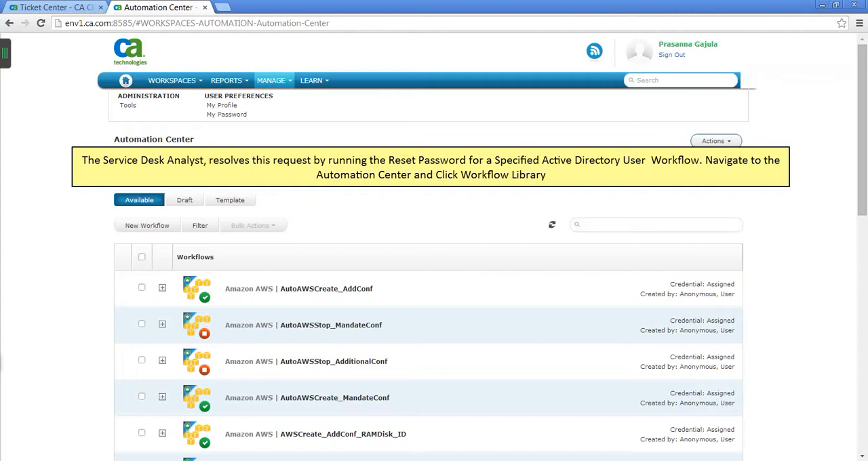
Search the Workflow Library for 'active' and open the Reset Password workflow's options.
{"action": "left_click", "coordinate": [222, 105]}
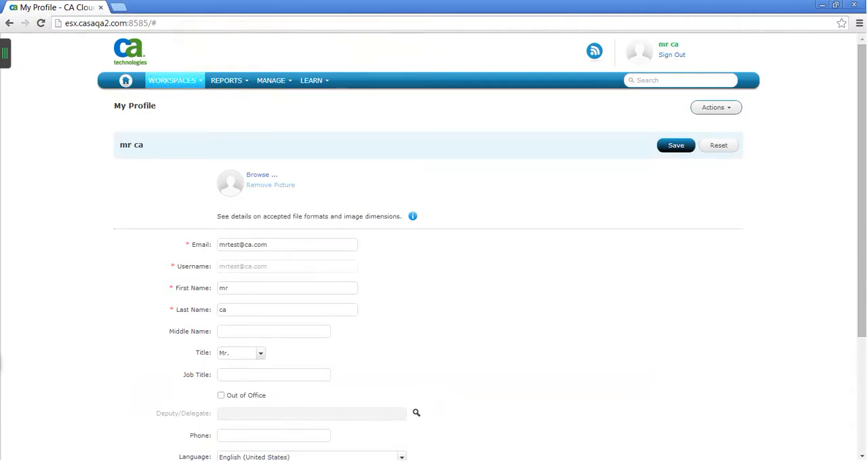
{"action": "left_click", "coordinate": [172, 80]}
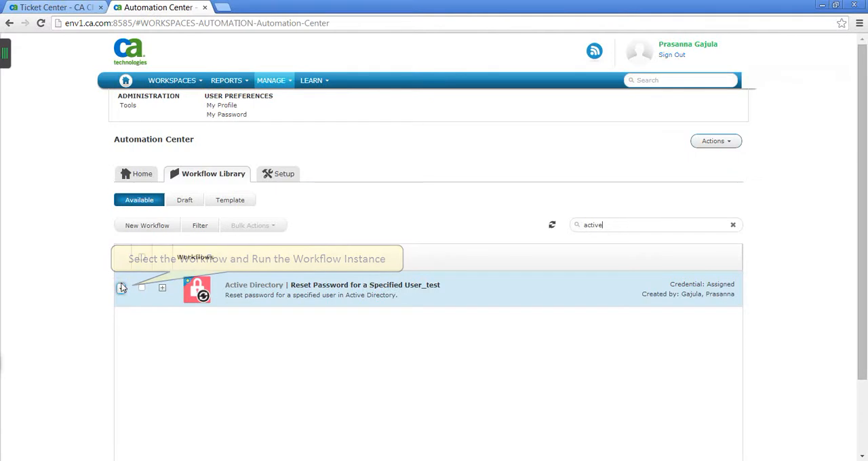
{"action": "left_click", "coordinate": [120, 289]}
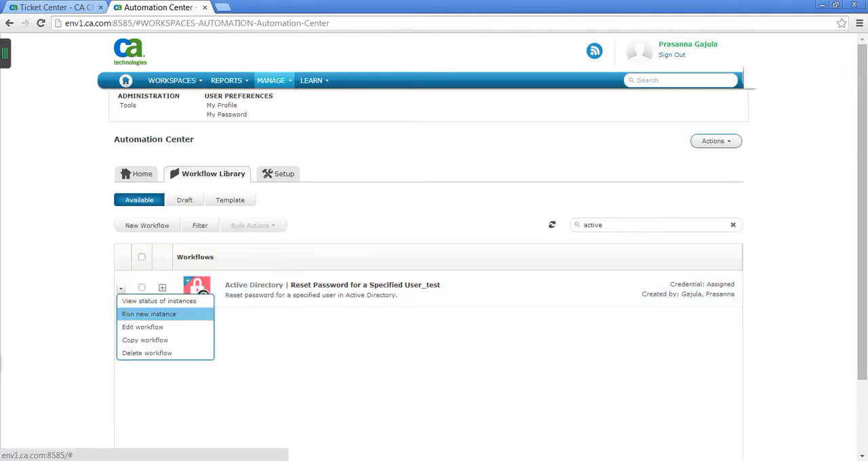
Run a new Reset Password instance for request 100-7 with the user's email.
{"action": "left_click", "coordinate": [149, 314]}
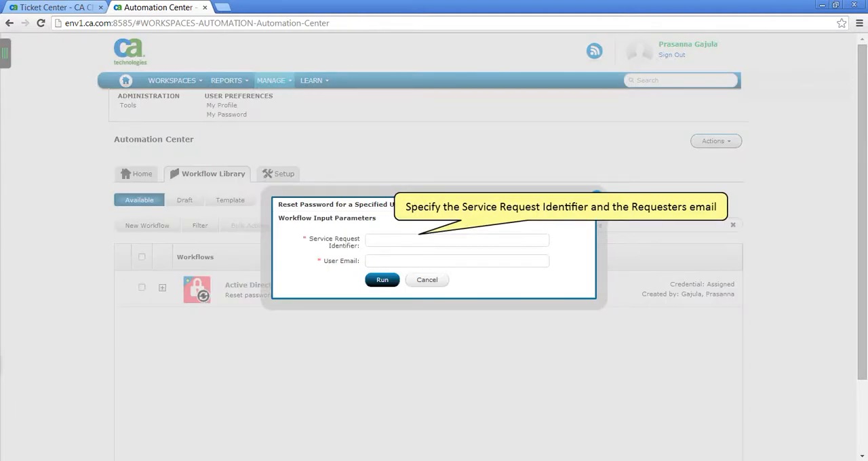
{"action": "type", "text": "100-7"}
{"action": "type", "text": "dem"}
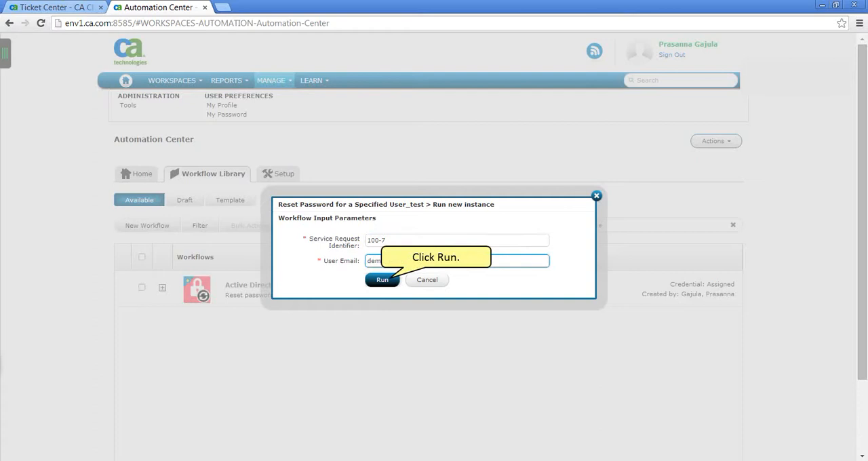
{"action": "left_click", "coordinate": [382, 280]}
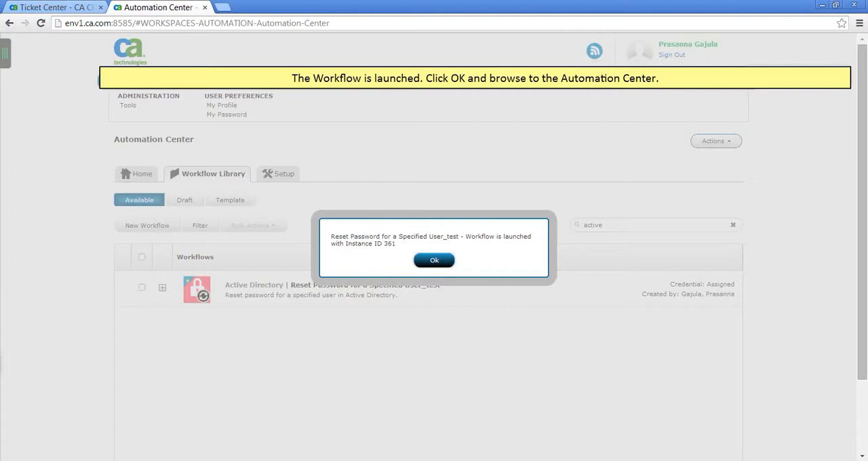
{"action": "left_click", "coordinate": [434, 260]}
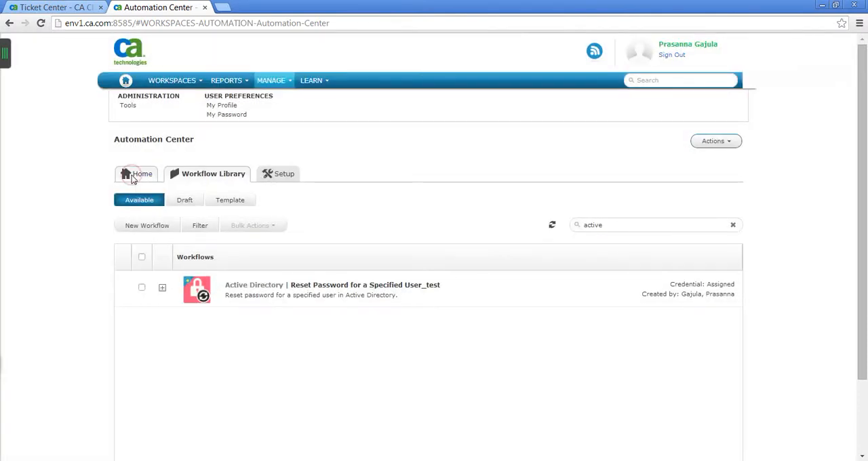
Refresh the Home status list and view instance 27588's status: Completed, 100%.
{"action": "left_click", "coordinate": [137, 174]}
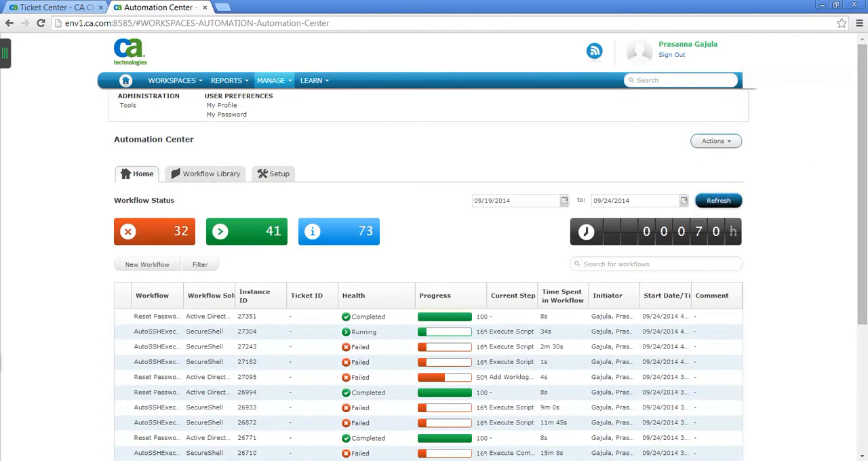
{"action": "left_click", "coordinate": [719, 201]}
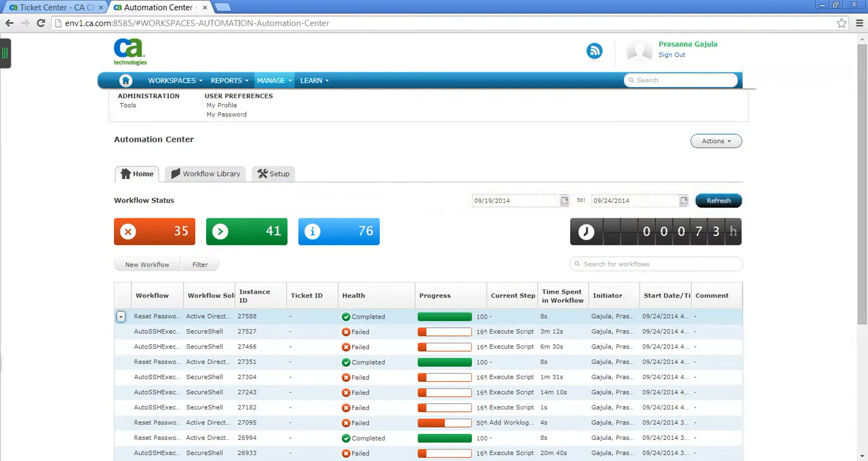
{"action": "left_click", "coordinate": [121, 317]}
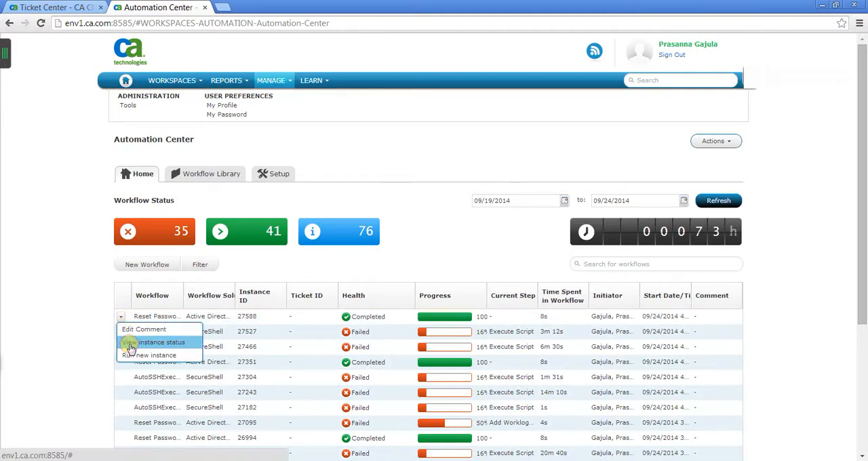
{"action": "left_click", "coordinate": [162, 342]}
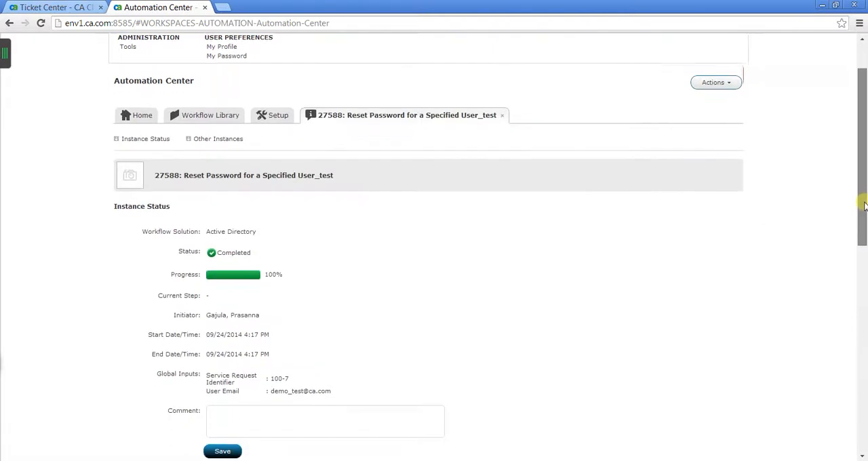
Return to the Ticket Center tab to review request 100-7's activity history.
{"action": "left_click", "coordinate": [54, 7]}
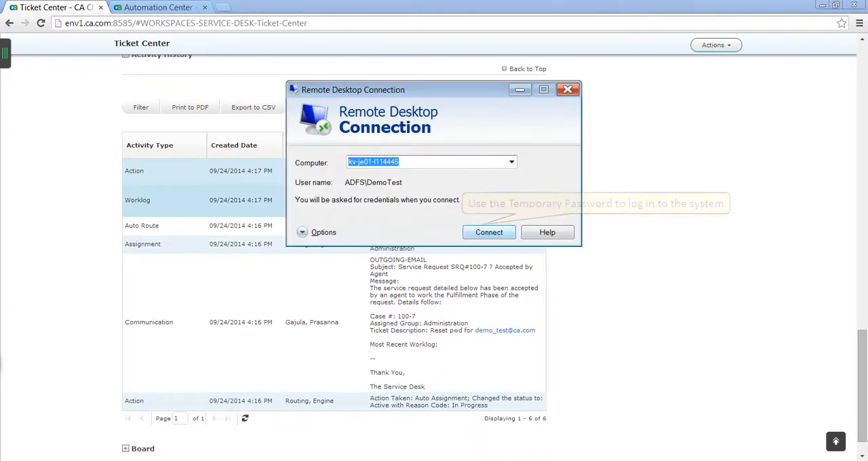
Connect via Remote Desktop and submit the temporary password.
{"action": "left_click", "coordinate": [489, 232]}
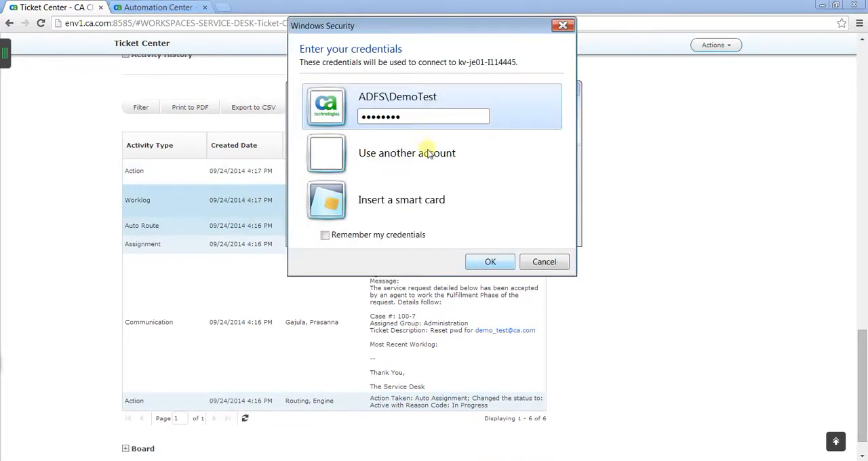
{"action": "mouse_move", "coordinate": [490, 261]}
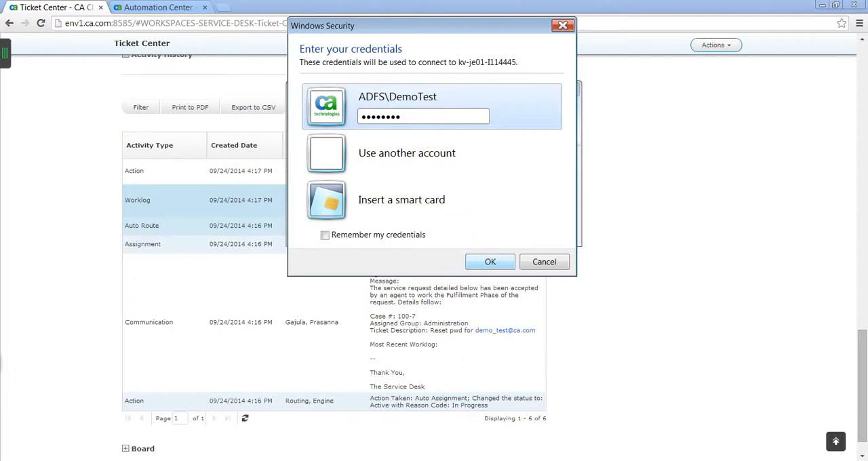
{"action": "left_click", "coordinate": [490, 262]}
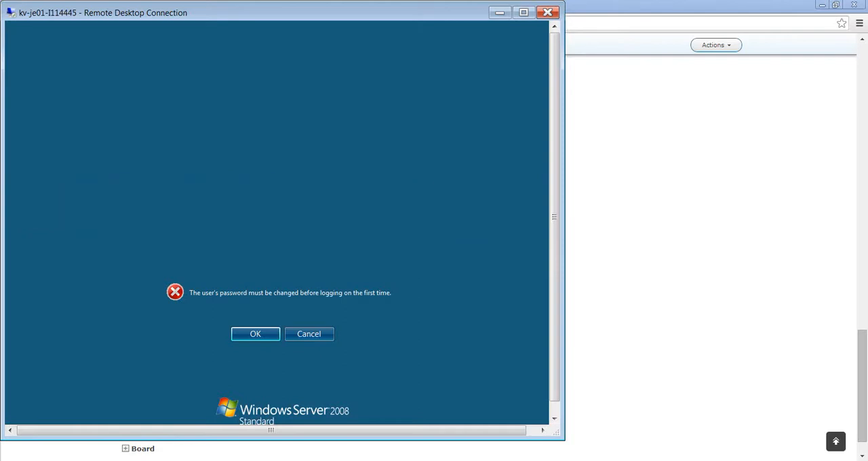
Accept the change notice and submit the old and new passwords.
{"action": "left_click", "coordinate": [255, 333]}
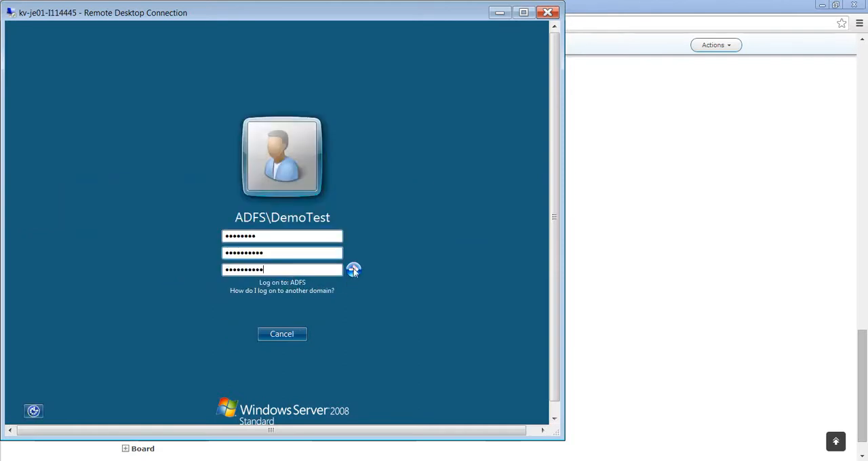
{"action": "left_click", "coordinate": [353, 270]}
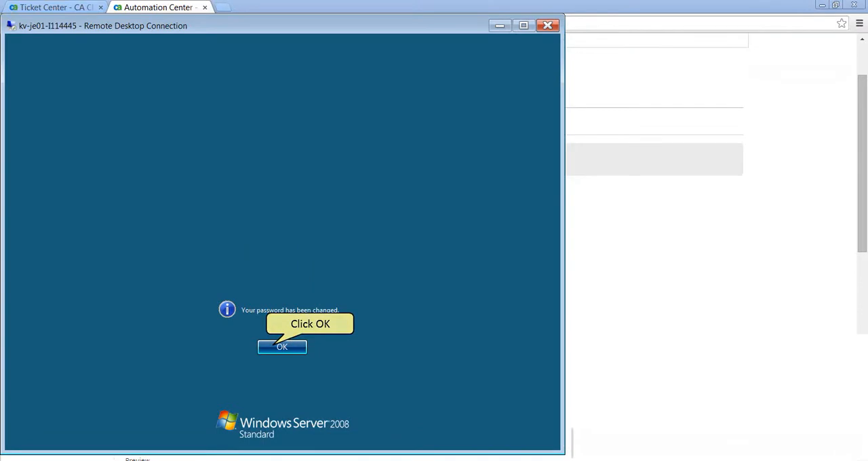